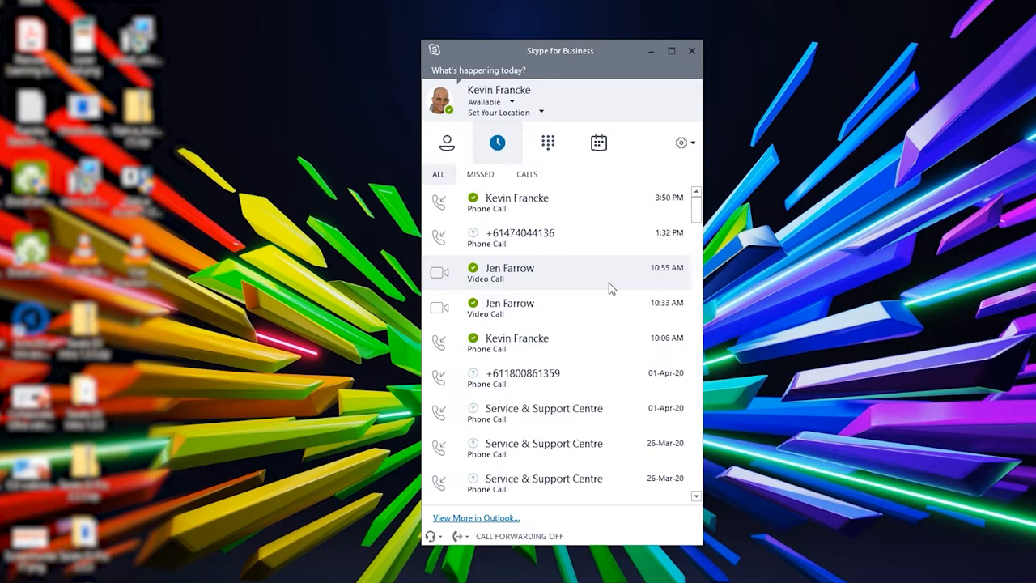
mouse_move(529, 277)
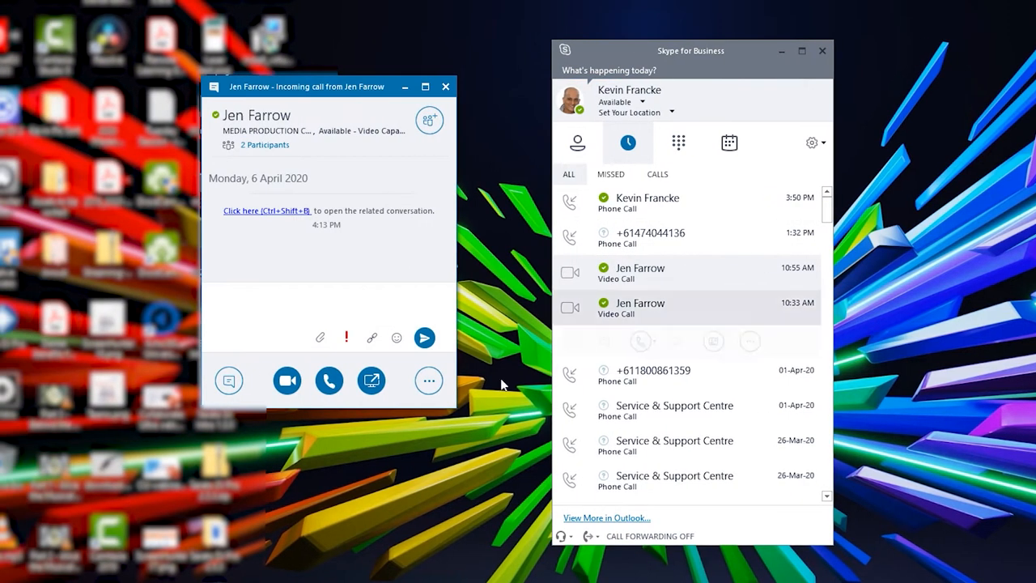
left_click(329, 380)
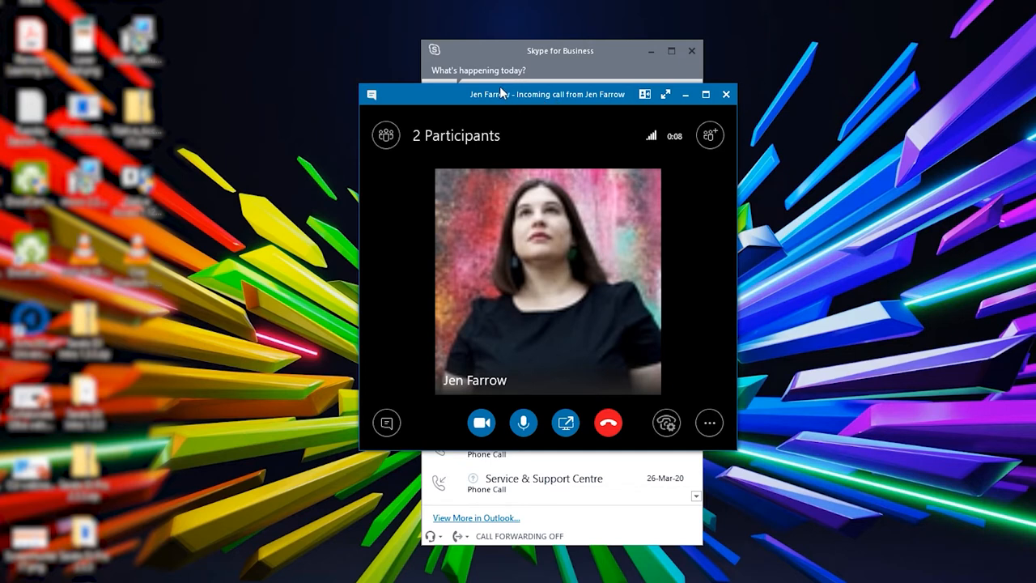
mouse_move(709, 423)
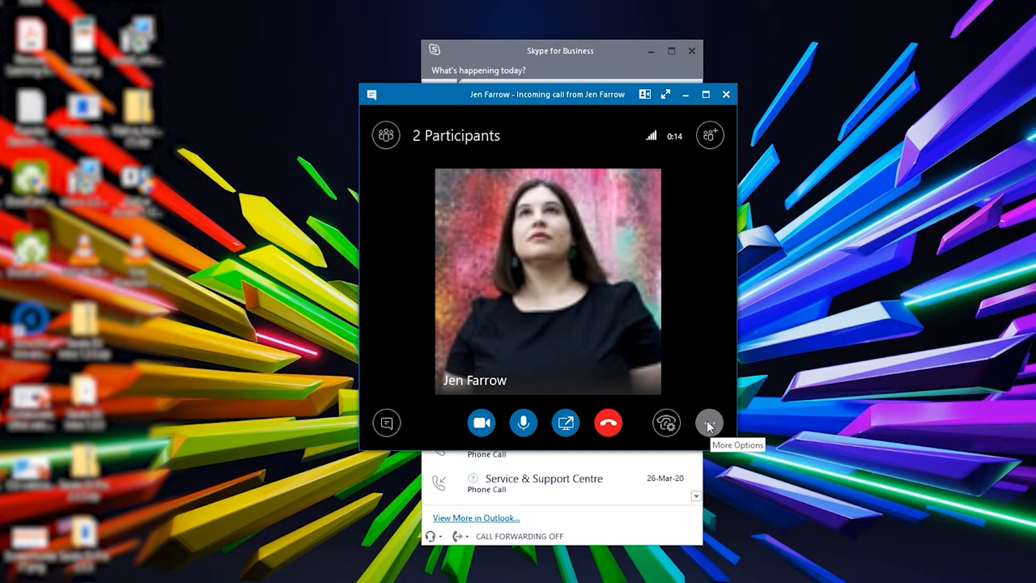
Step: Start recording the call via More Options > Start Recording
left_click(709, 422)
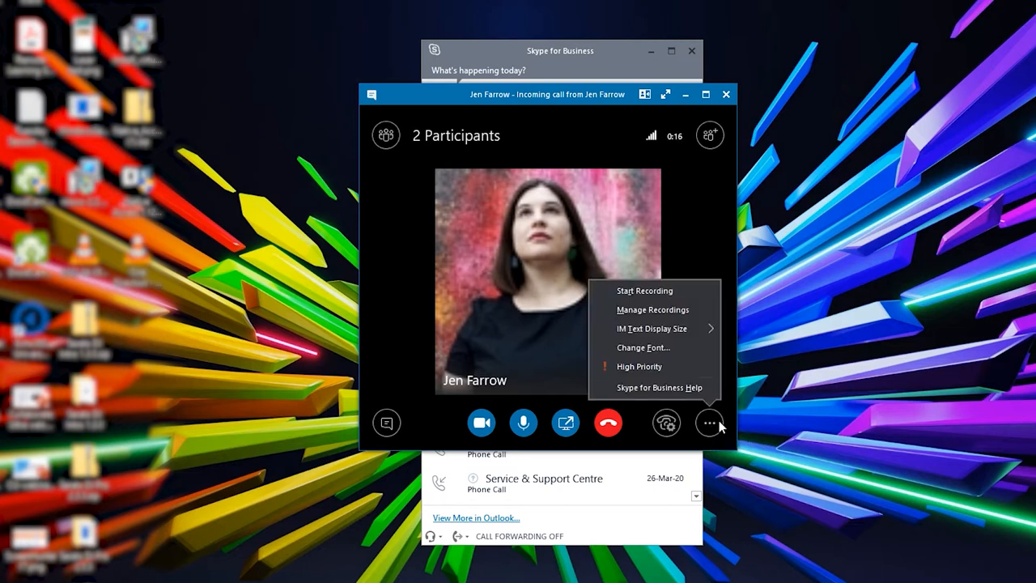
left_click(644, 289)
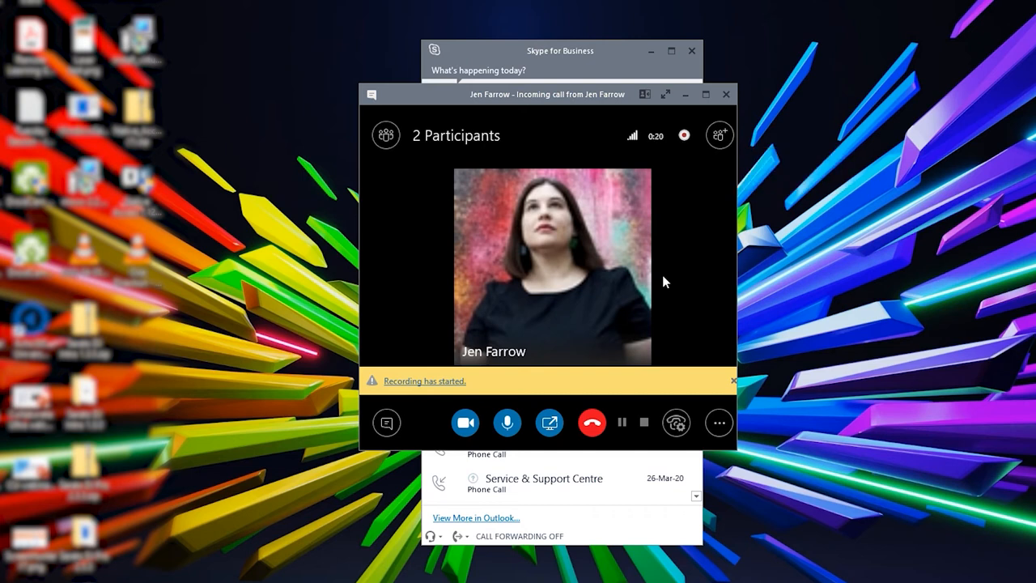
mouse_move(718, 220)
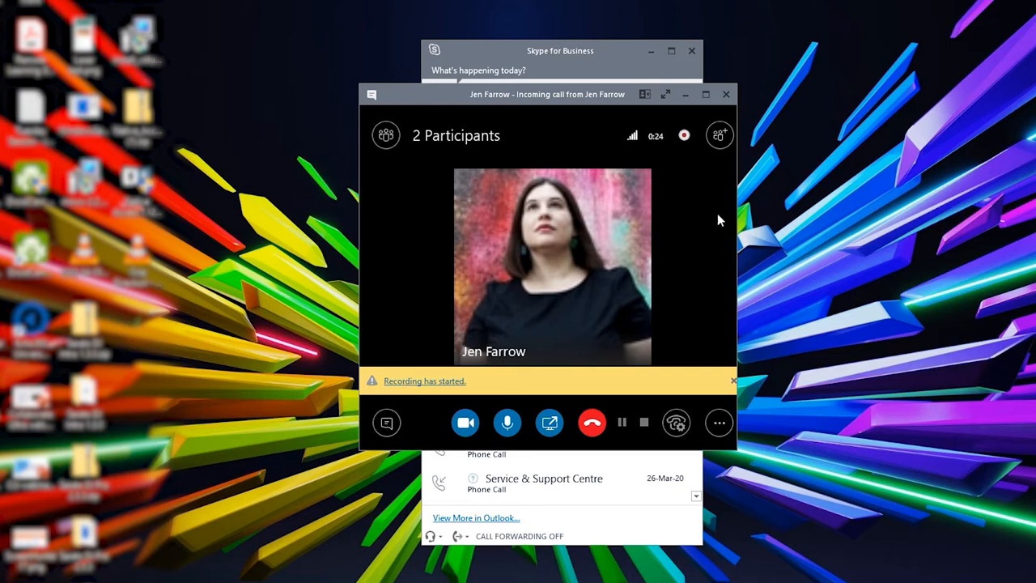
left_click(718, 422)
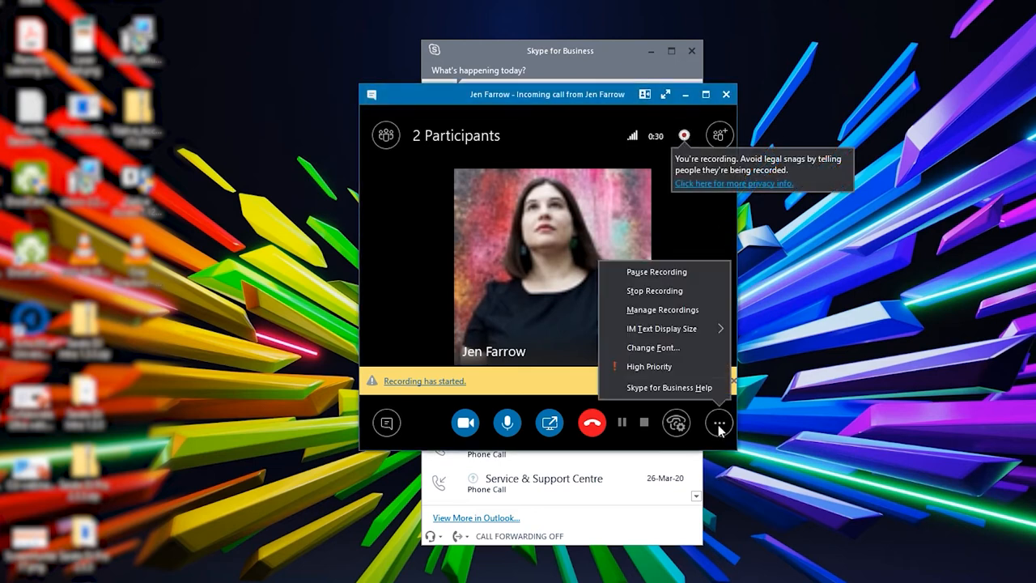
mouse_move(663, 291)
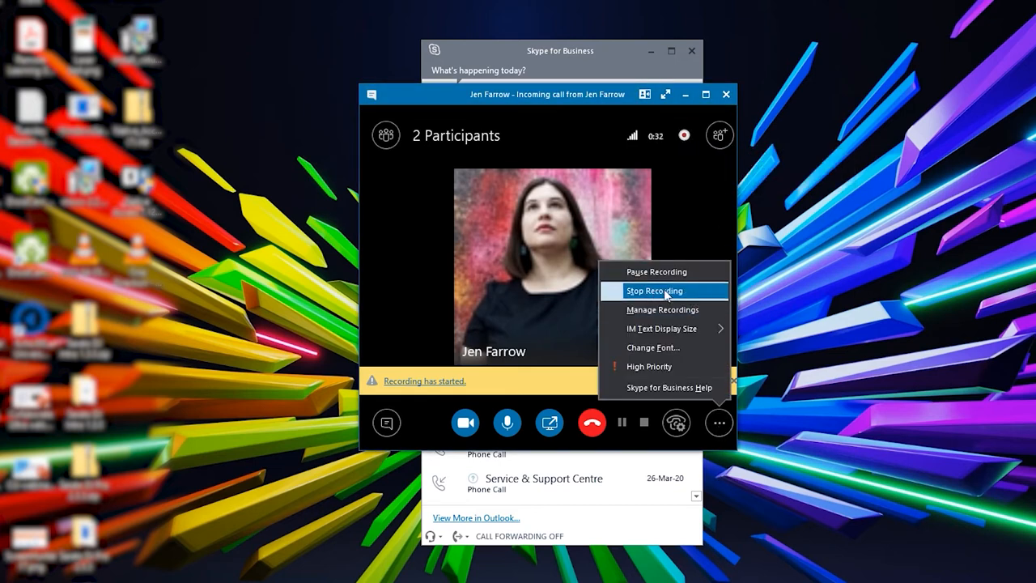
left_click(653, 291)
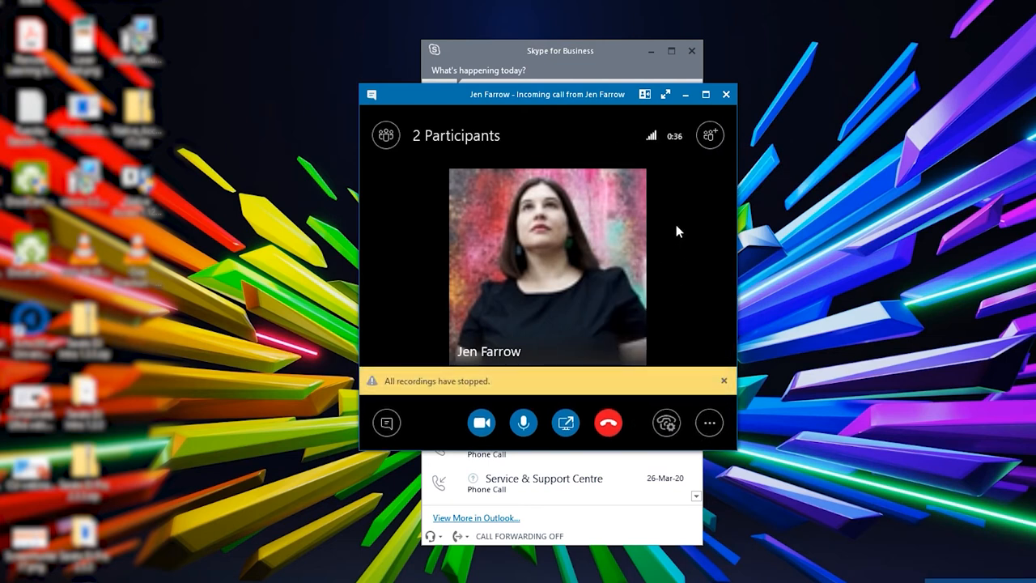
mouse_move(696, 305)
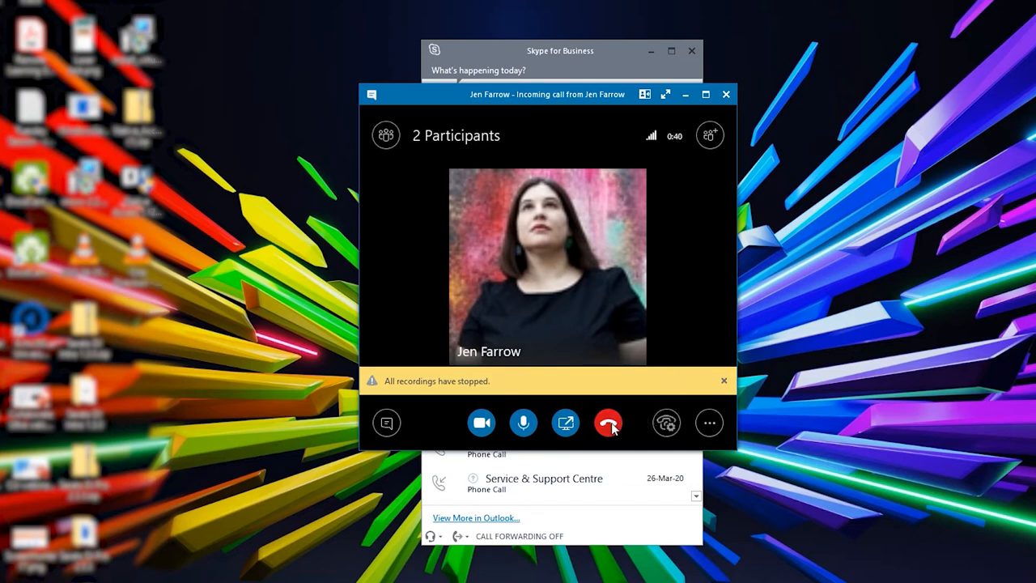
left_click(609, 422)
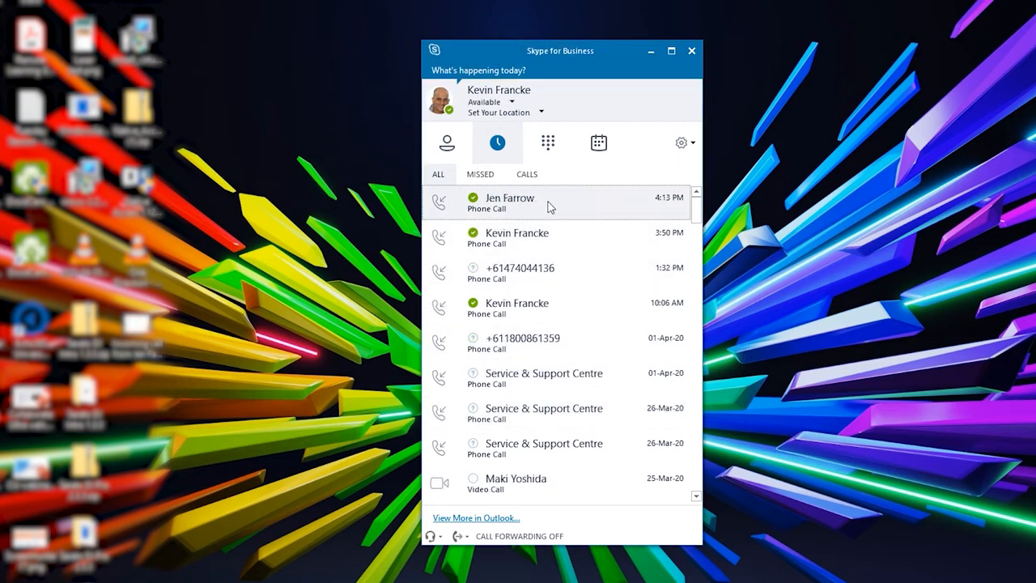
double_click(505, 202)
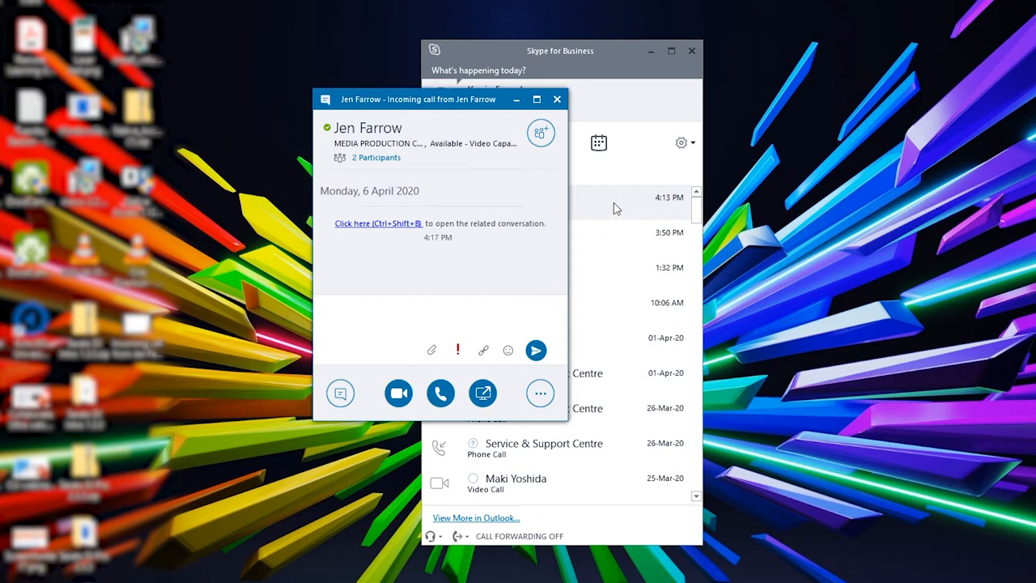
mouse_move(414, 106)
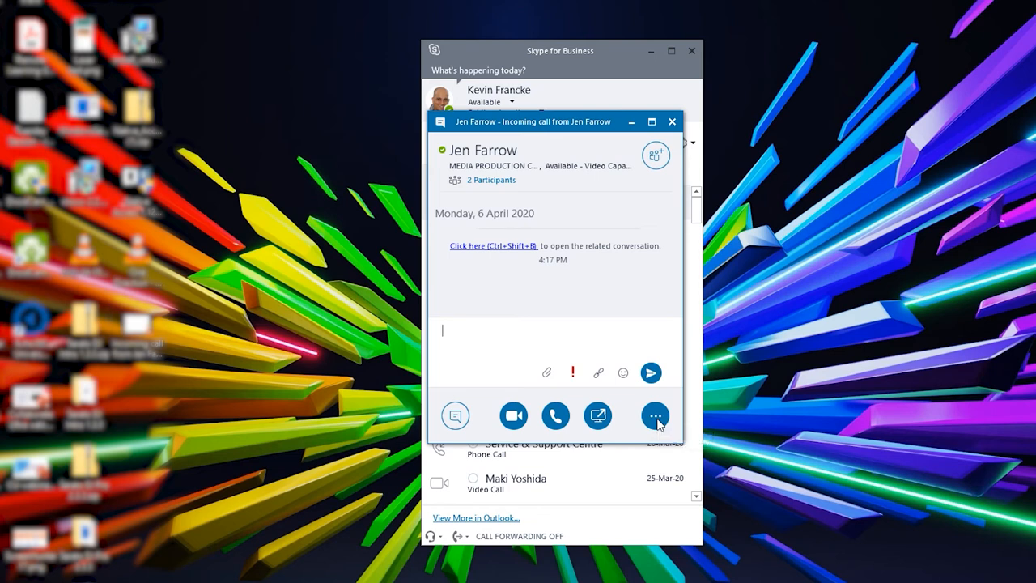
left_click(654, 416)
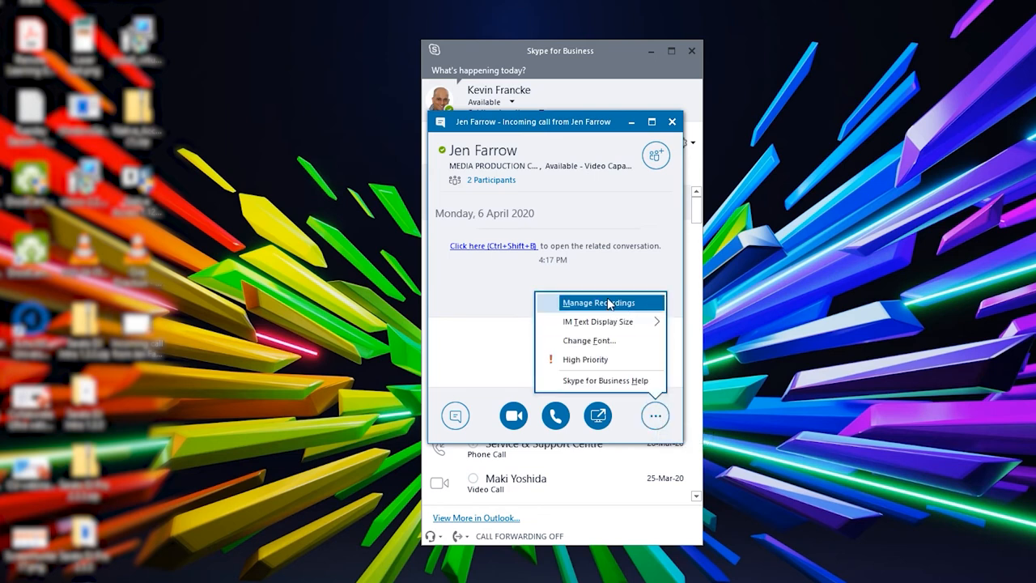
left_click(601, 303)
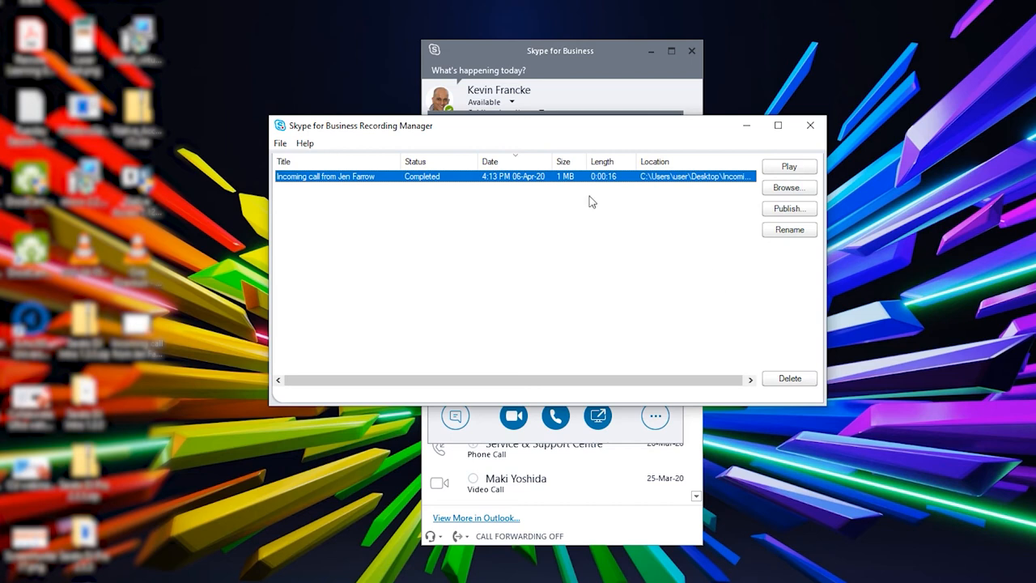
mouse_move(550, 299)
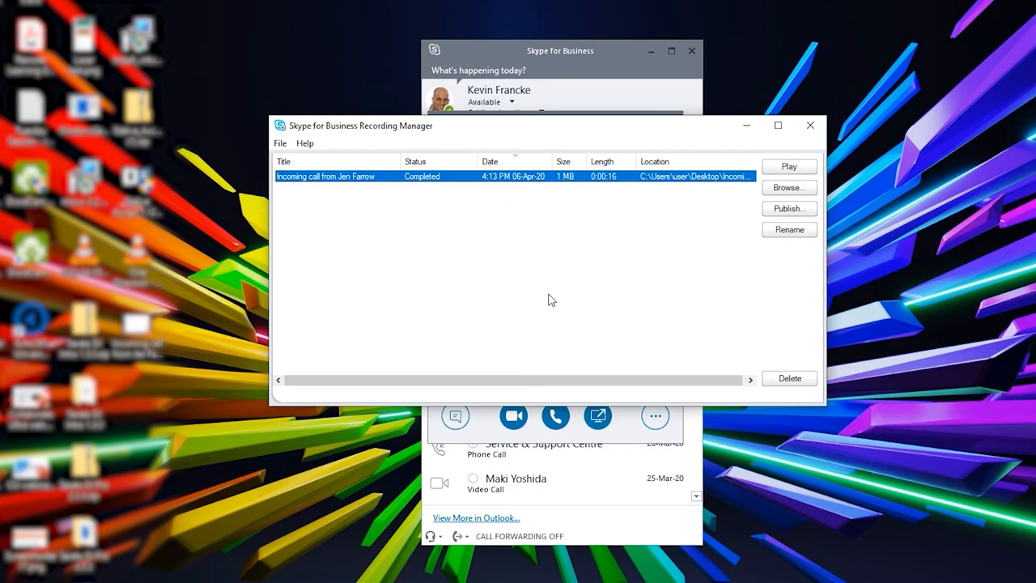
mouse_move(697, 189)
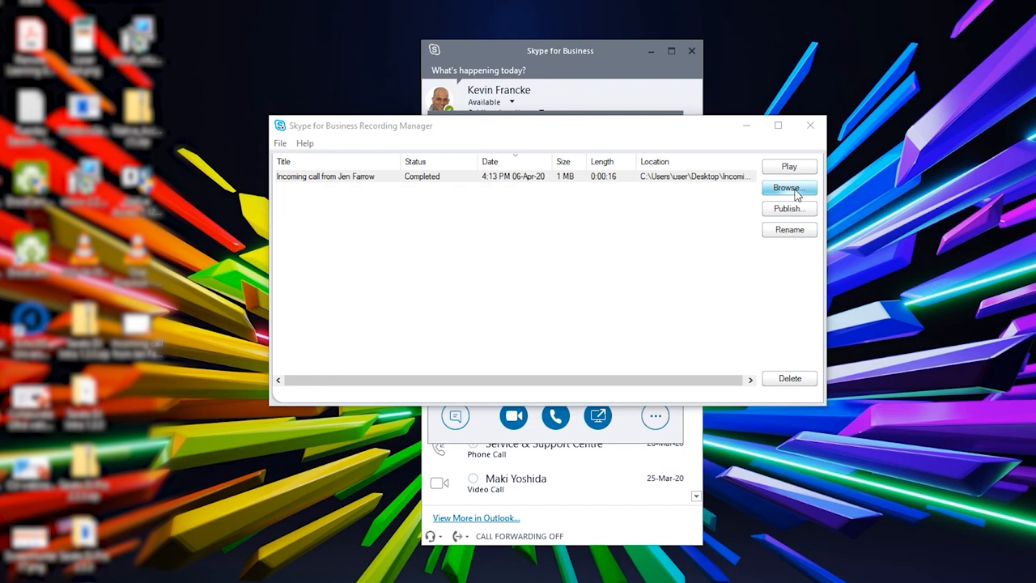
left_click(790, 188)
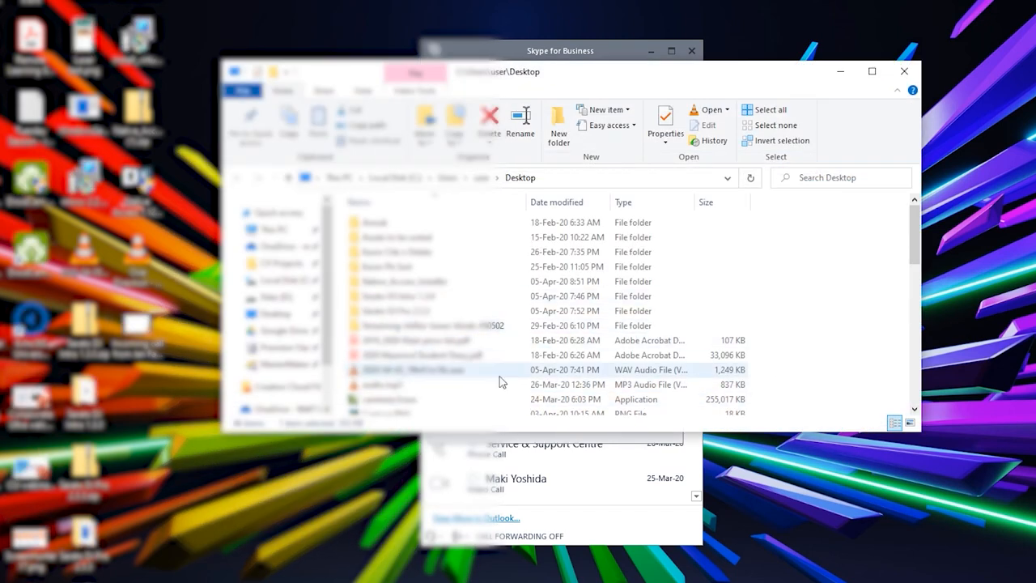
scroll("down", 3)
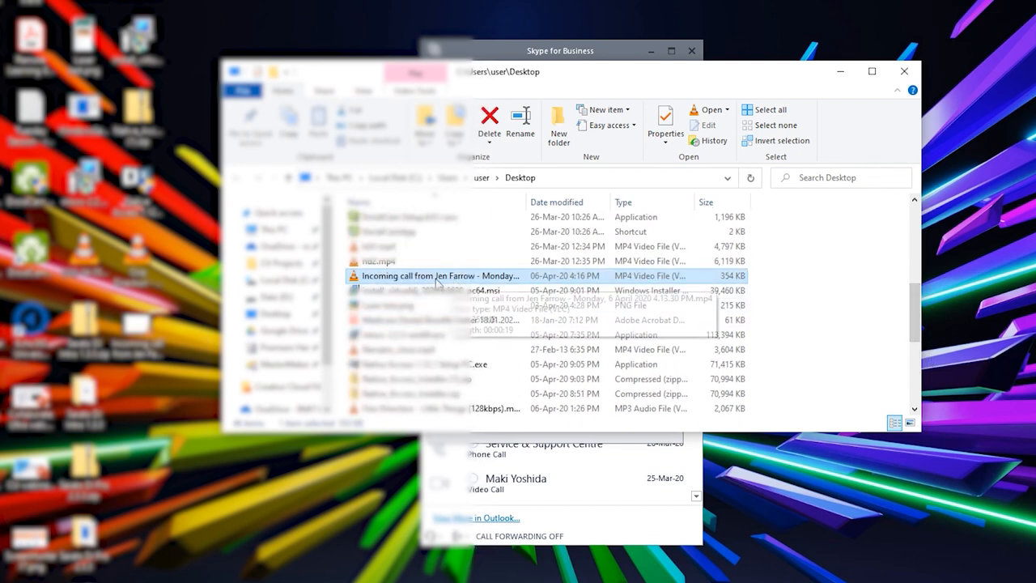
mouse_move(460, 282)
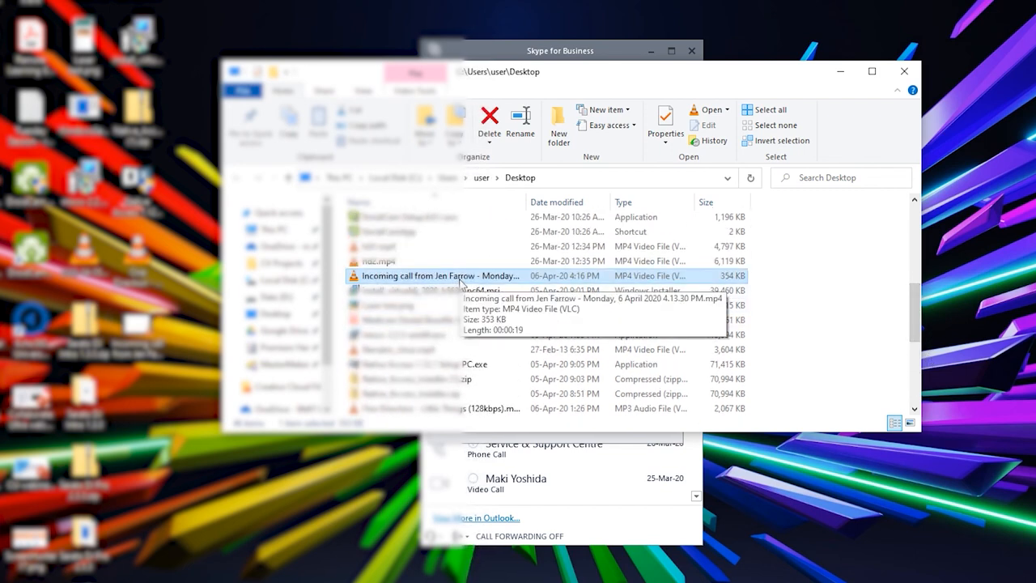